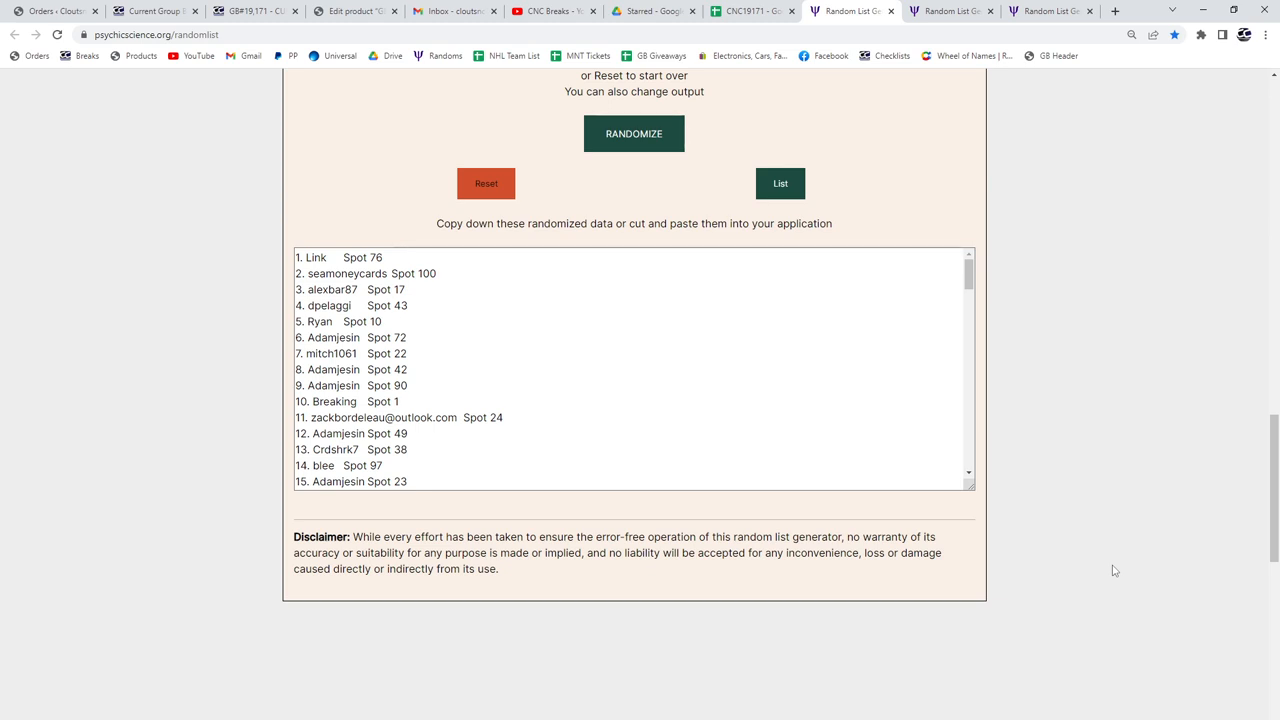
Step: Reshuffle the 100-name participant list and paste names with spot numbers into columns A–B
{"action": "scroll", "scroll_direction": "up", "scroll_amount": 3}
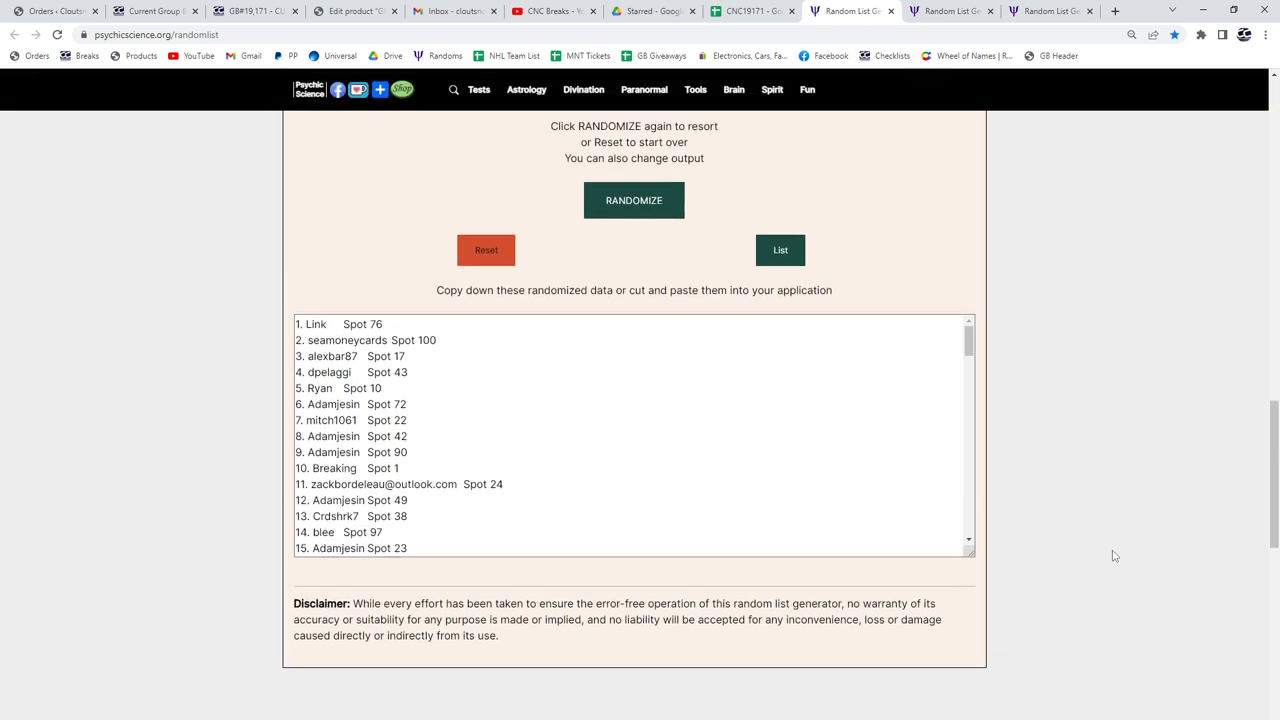
{"action": "mouse_move", "coordinate": [634, 200]}
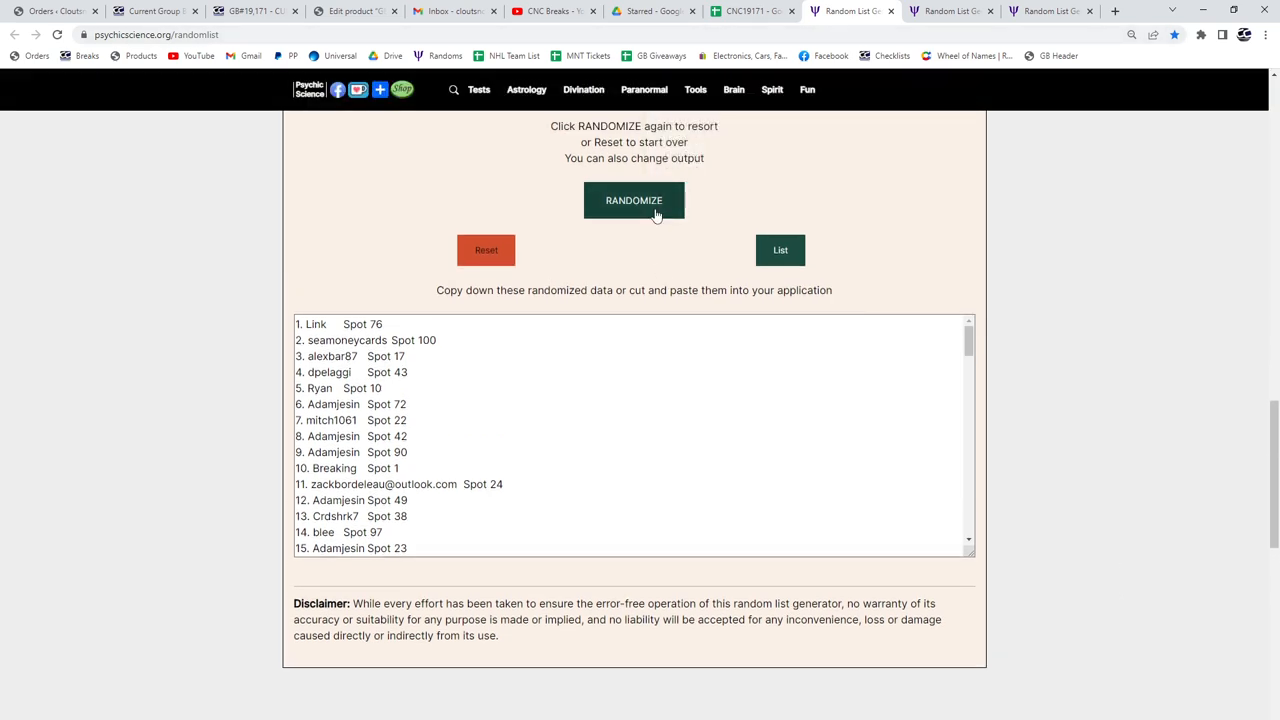
{"action": "left_click", "coordinate": [633, 200]}
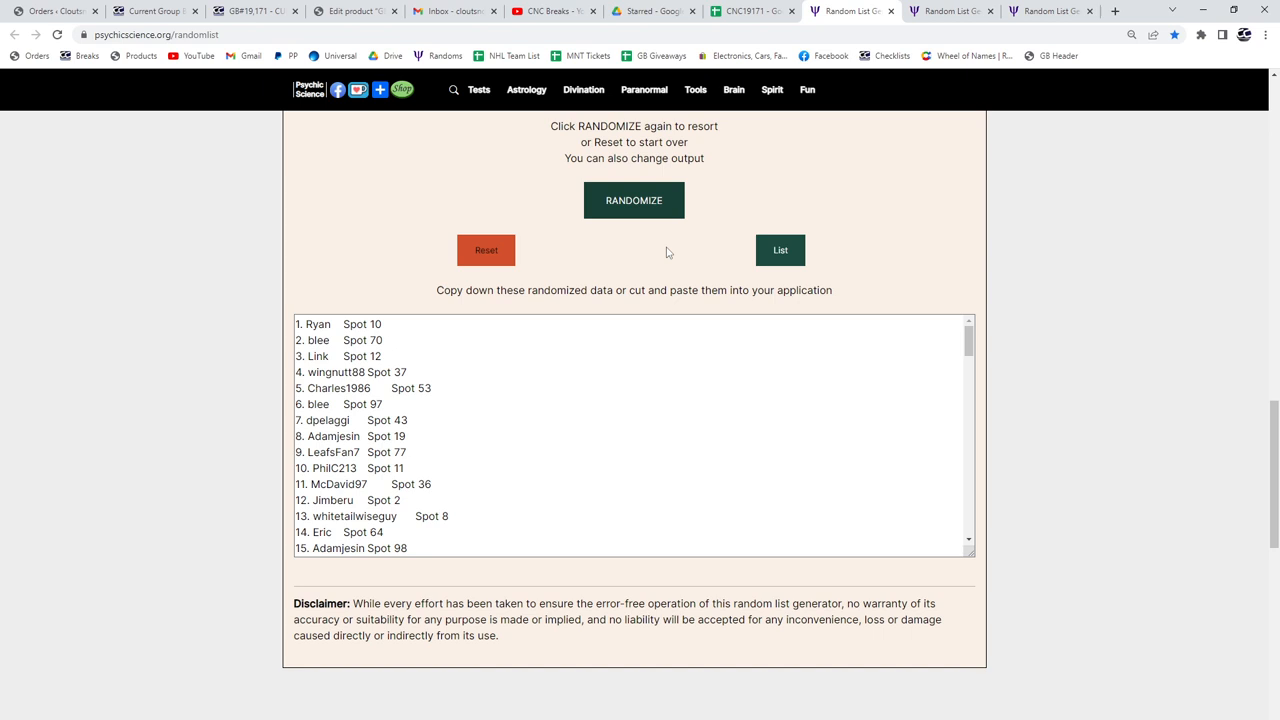
{"action": "scroll", "scroll_direction": "down", "scroll_amount": 3}
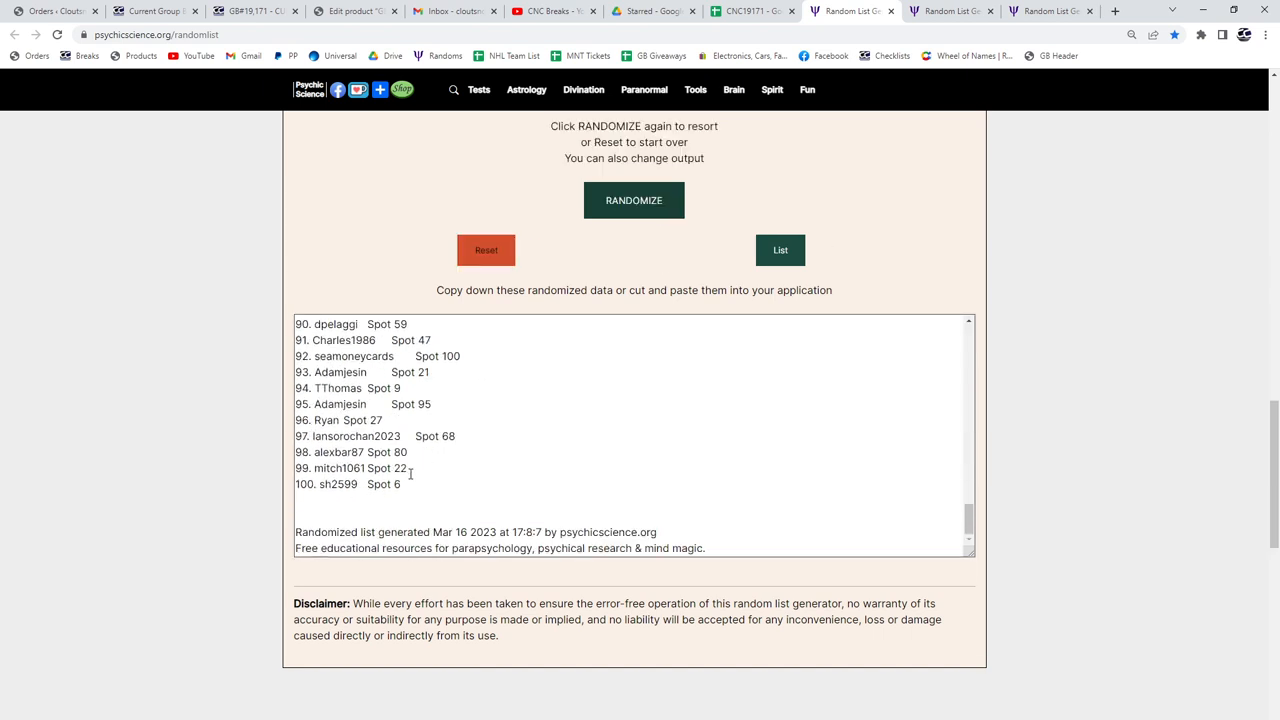
{"action": "left_click", "coordinate": [633, 200]}
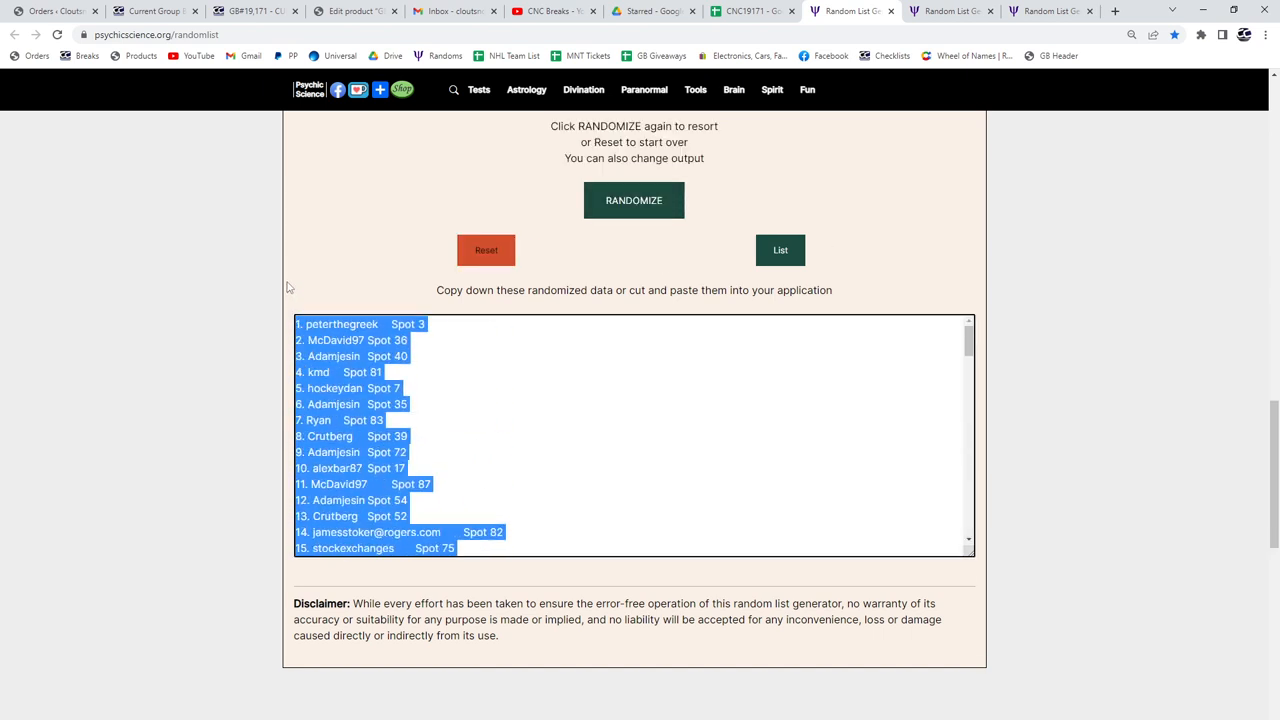
{"action": "left_click", "coordinate": [750, 11]}
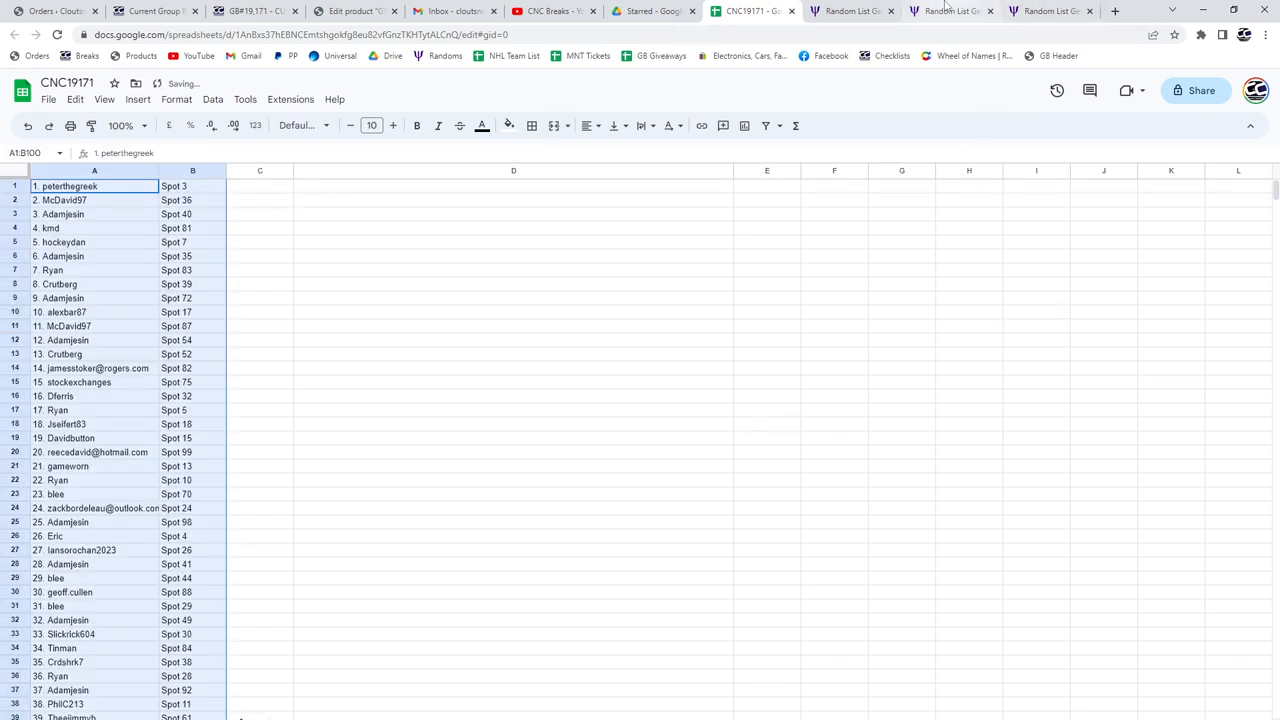
Step: Reshuffle the prize items twice and paste them into columns C–D beside the names
{"action": "left_click", "coordinate": [947, 11]}
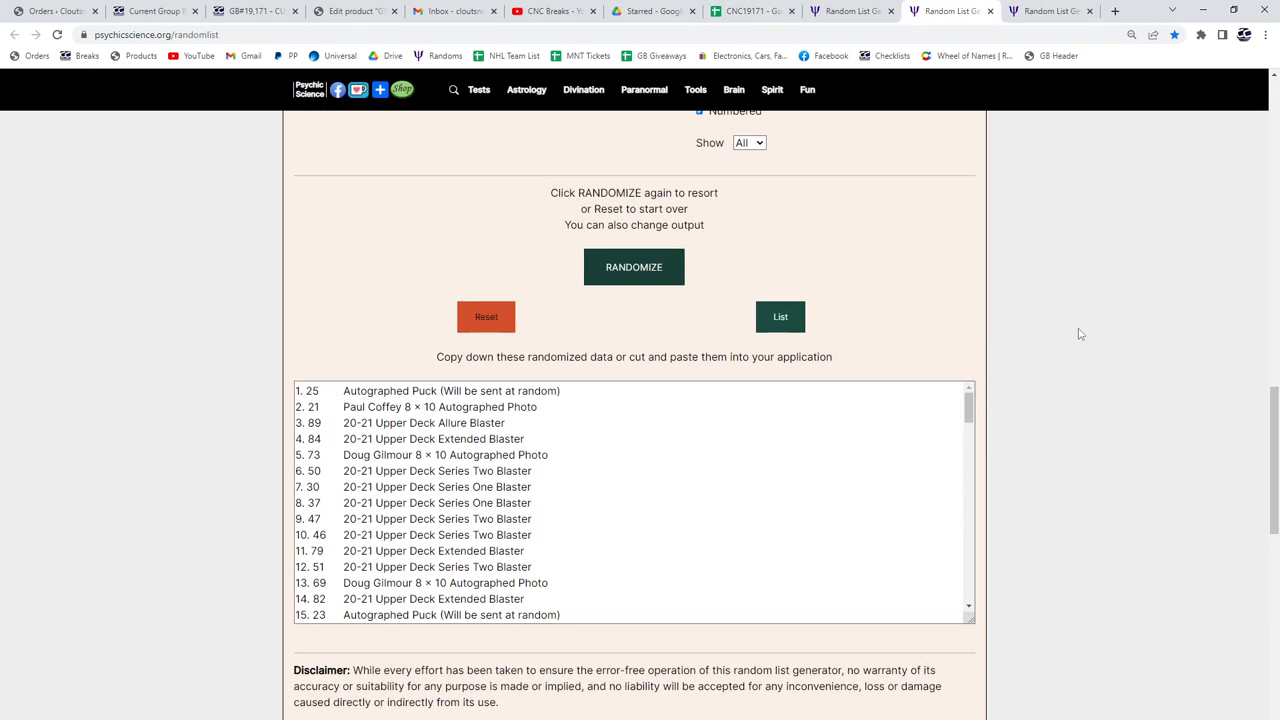
{"action": "left_click", "coordinate": [634, 267]}
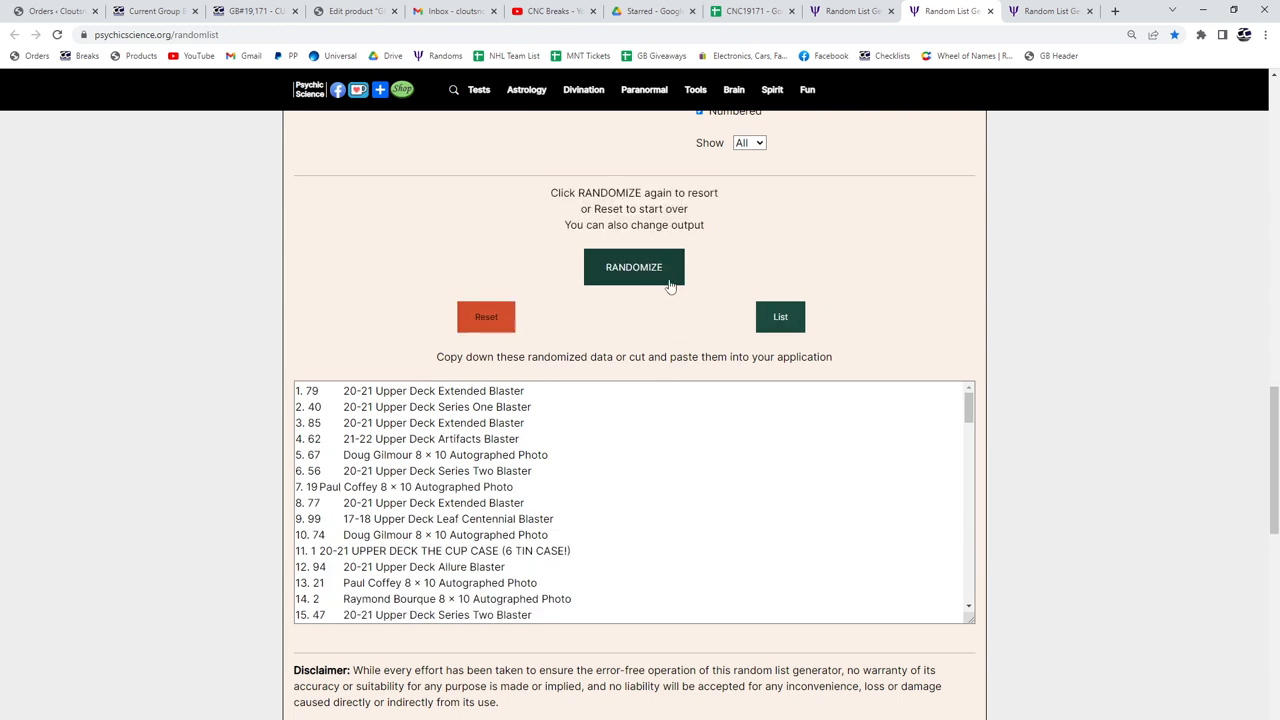
{"action": "left_click", "coordinate": [634, 267]}
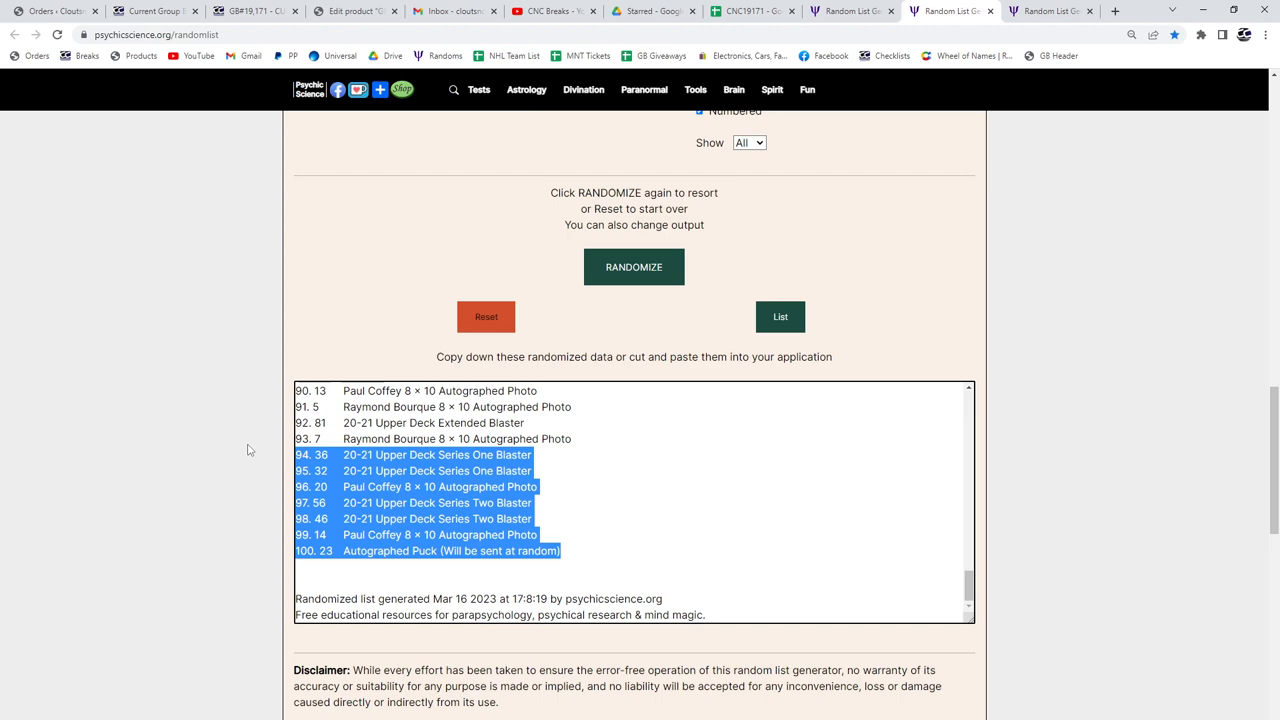
{"action": "left_click", "coordinate": [634, 267]}
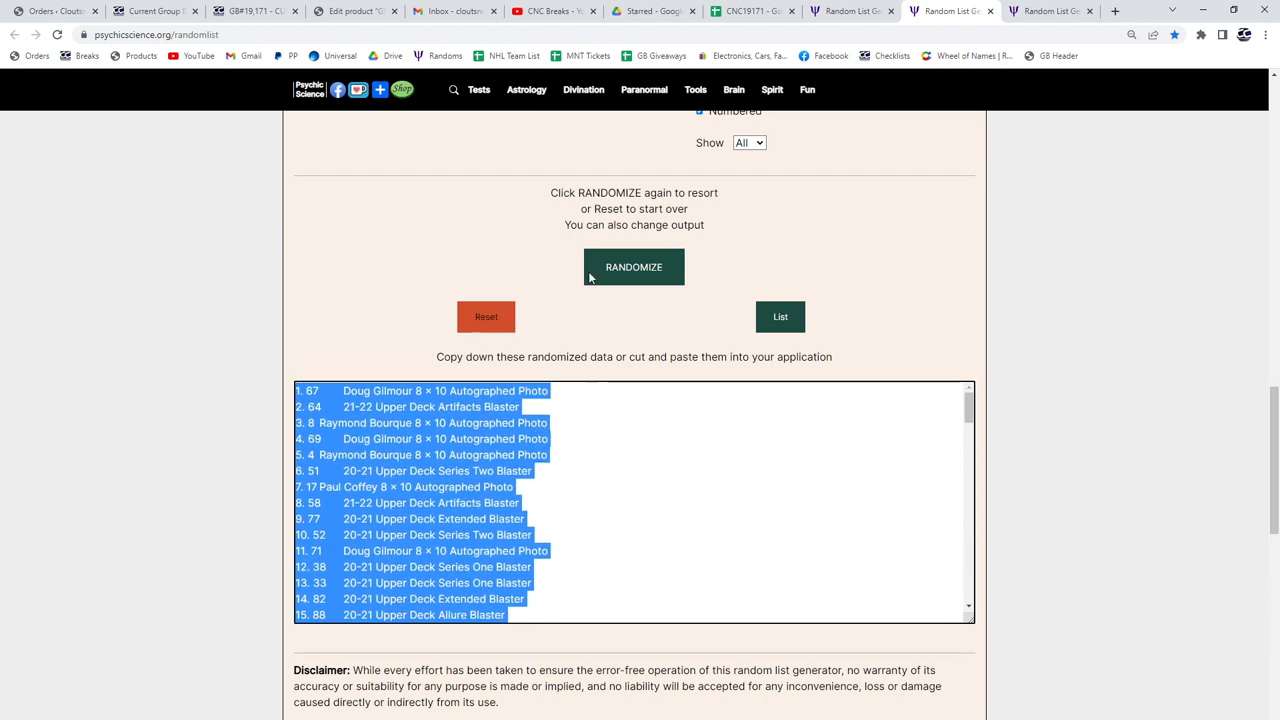
{"action": "left_click", "coordinate": [750, 11]}
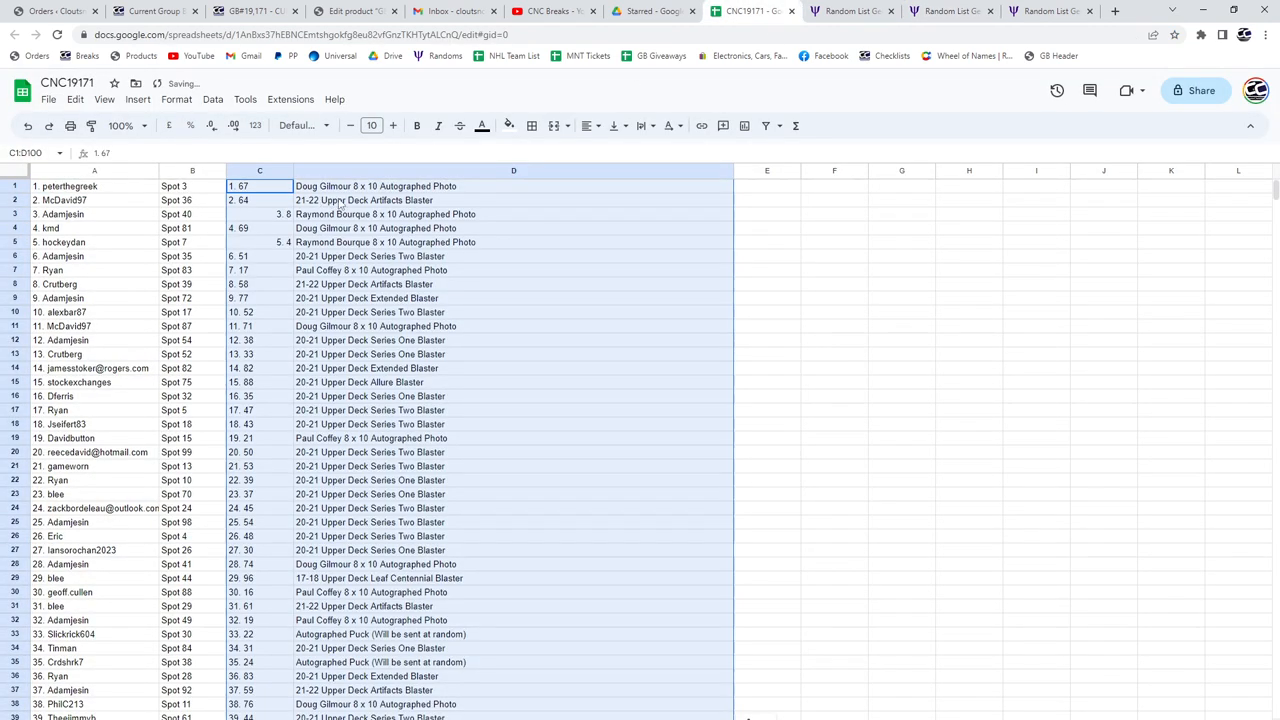
{"action": "mouse_move", "coordinate": [535, 258]}
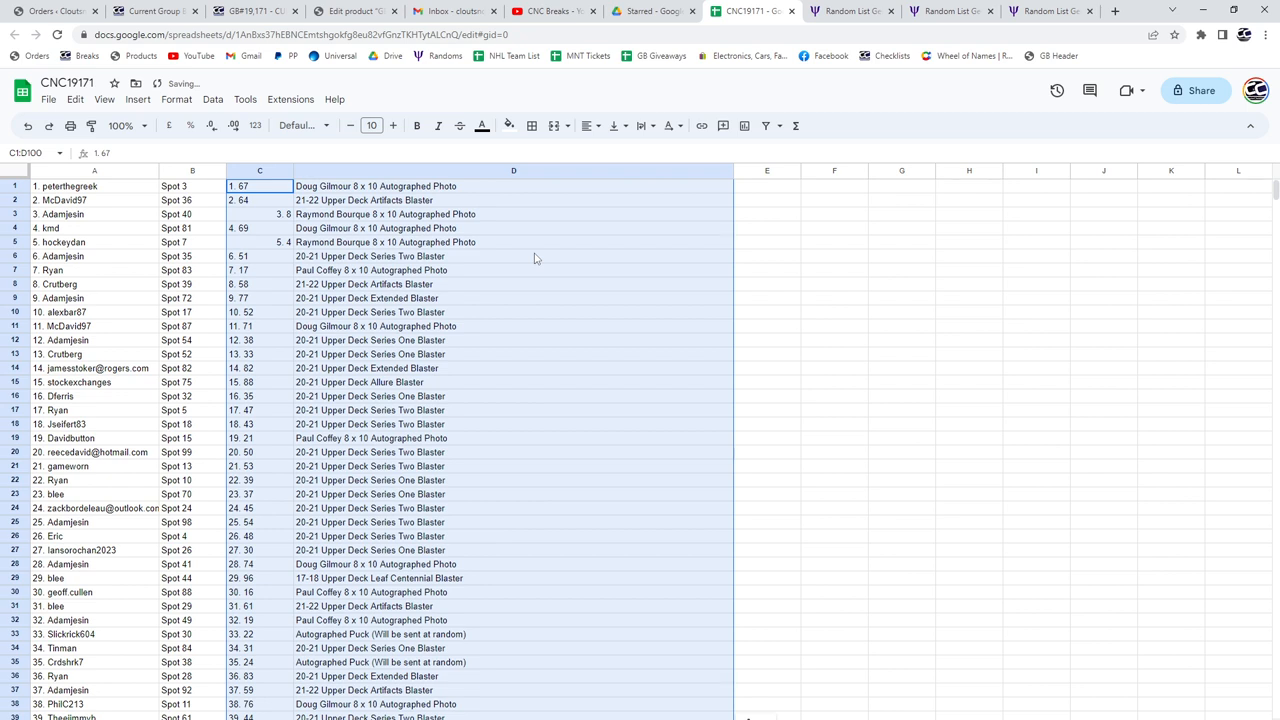
{"action": "left_click", "coordinate": [834, 326]}
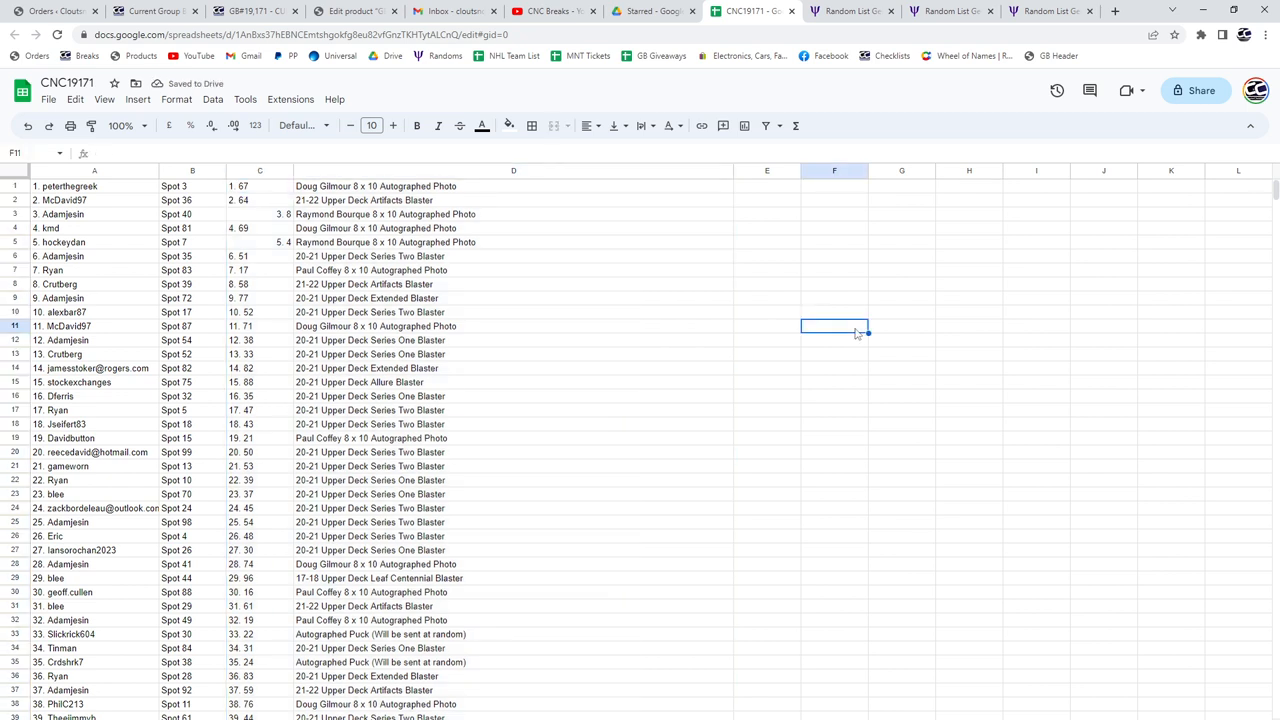
{"action": "scroll", "scroll_direction": "down", "scroll_amount": 3}
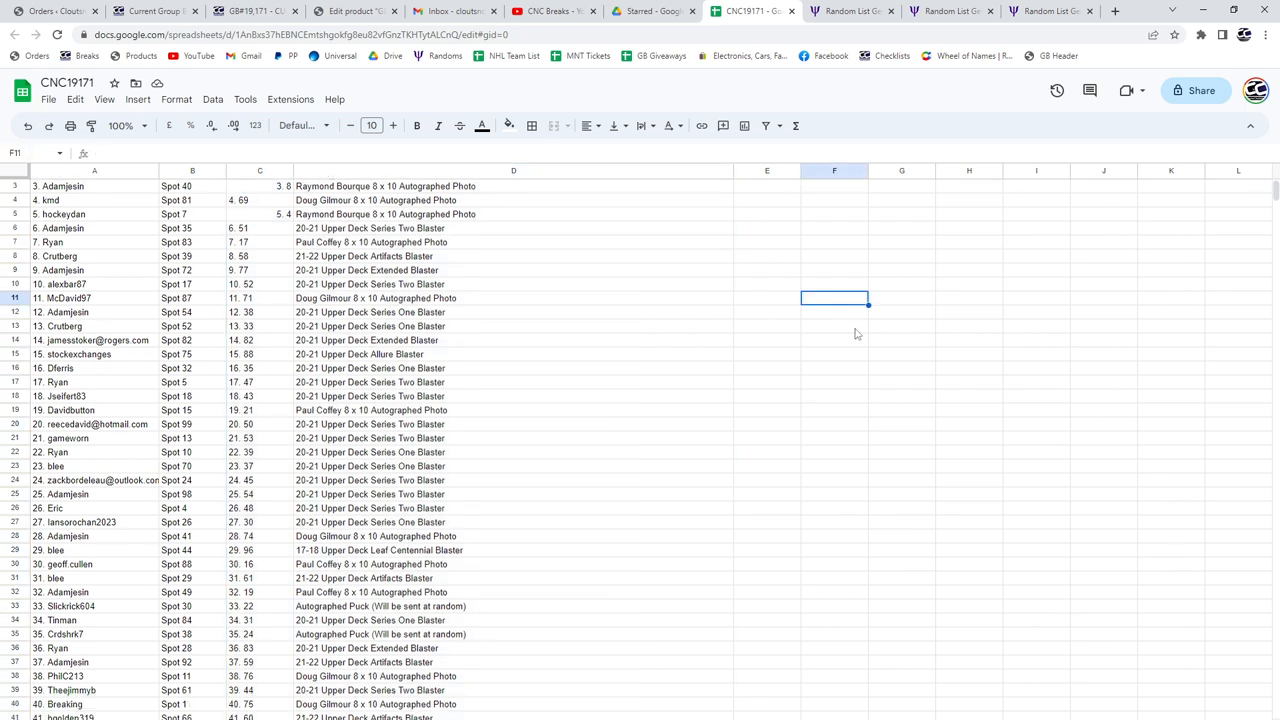
{"action": "scroll", "scroll_direction": "down", "scroll_amount": 3}
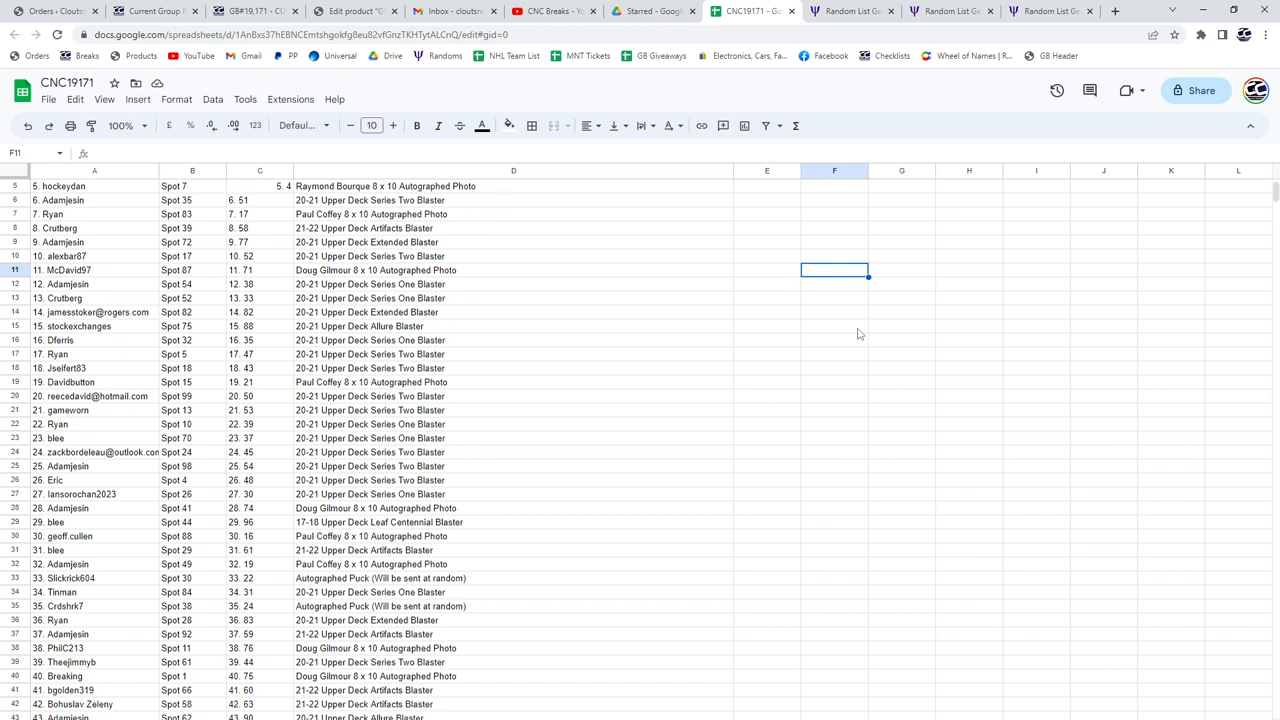
{"action": "scroll", "scroll_direction": "down", "scroll_amount": 3}
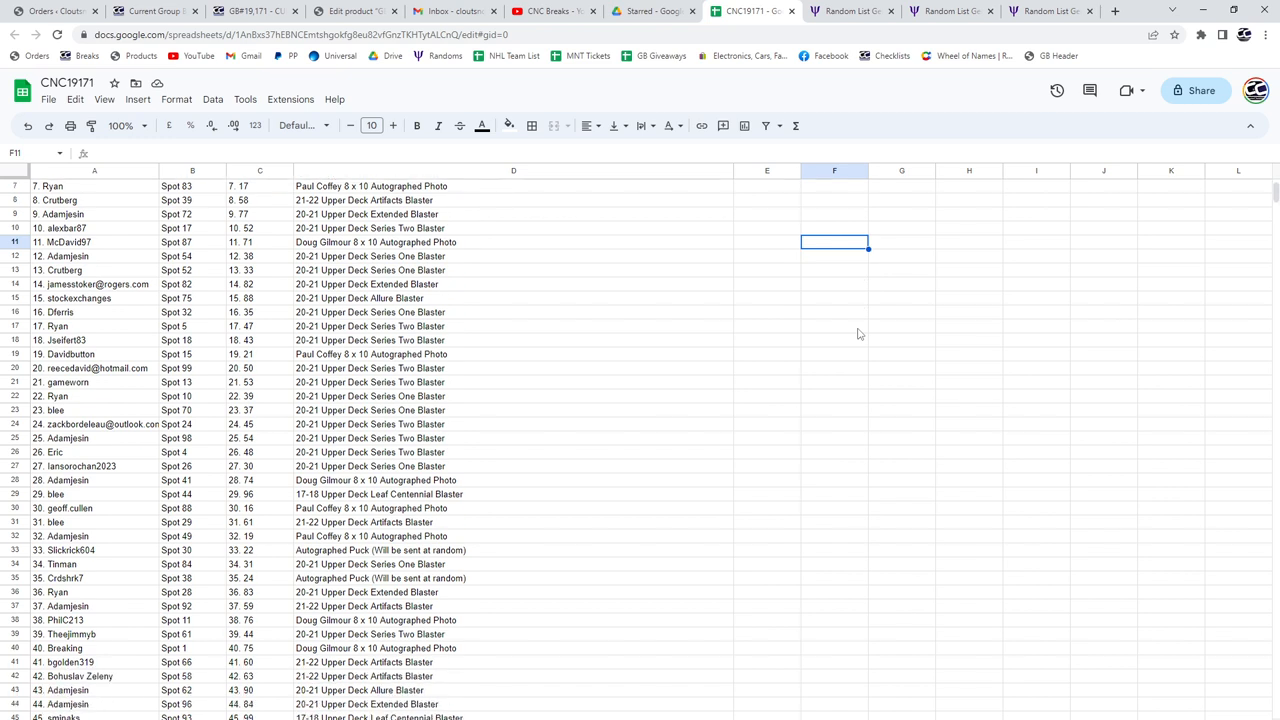
{"action": "scroll", "scroll_direction": "down", "scroll_amount": 3}
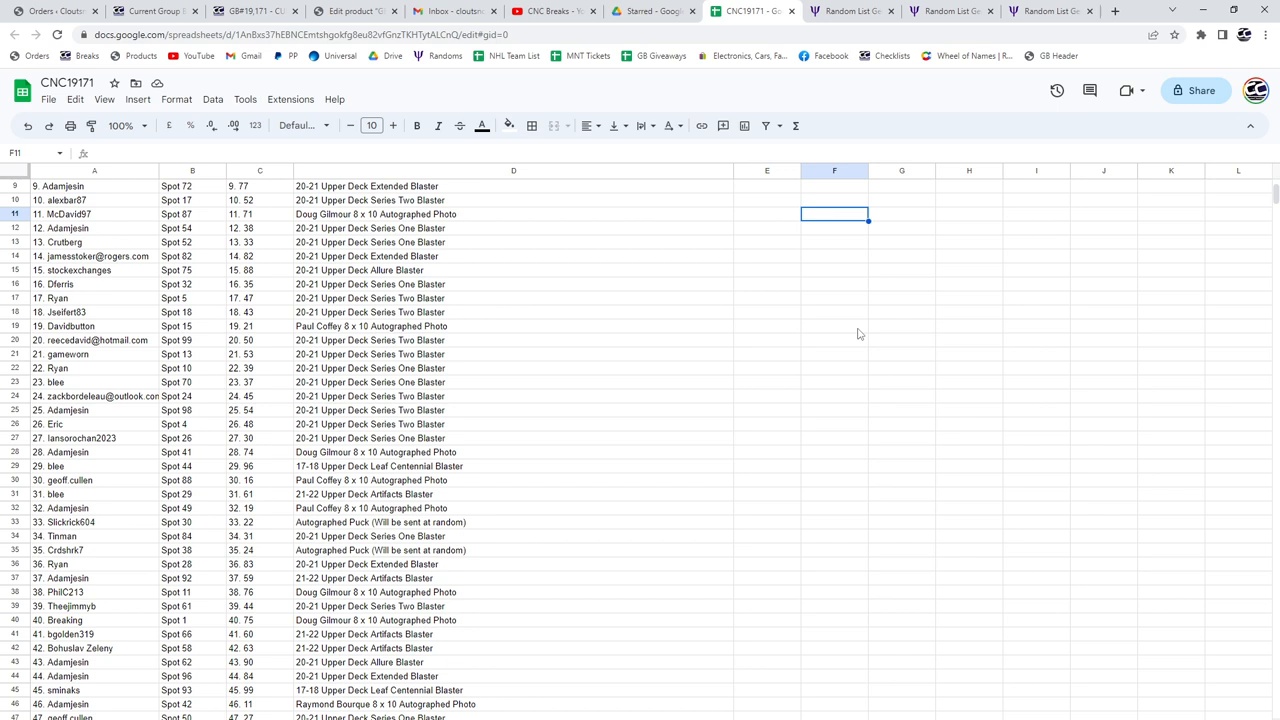
{"action": "scroll", "scroll_direction": "down", "scroll_amount": 3}
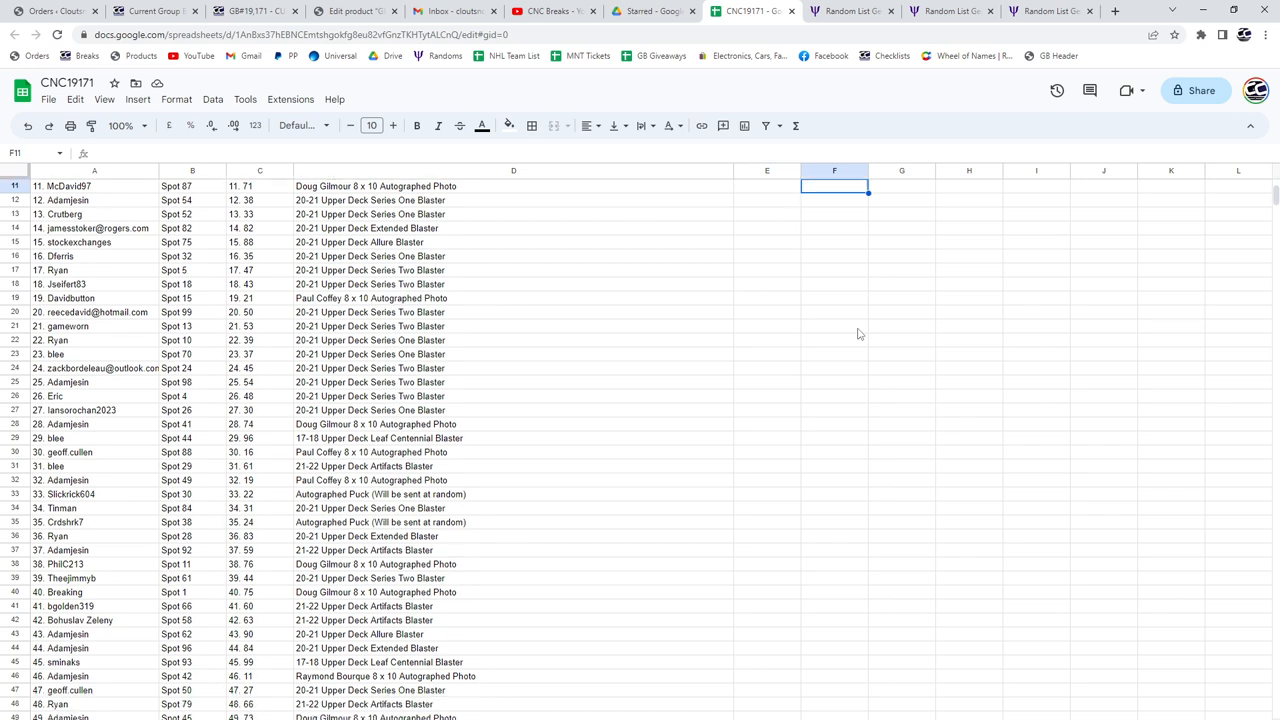
{"action": "scroll", "scroll_direction": "down", "scroll_amount": 3}
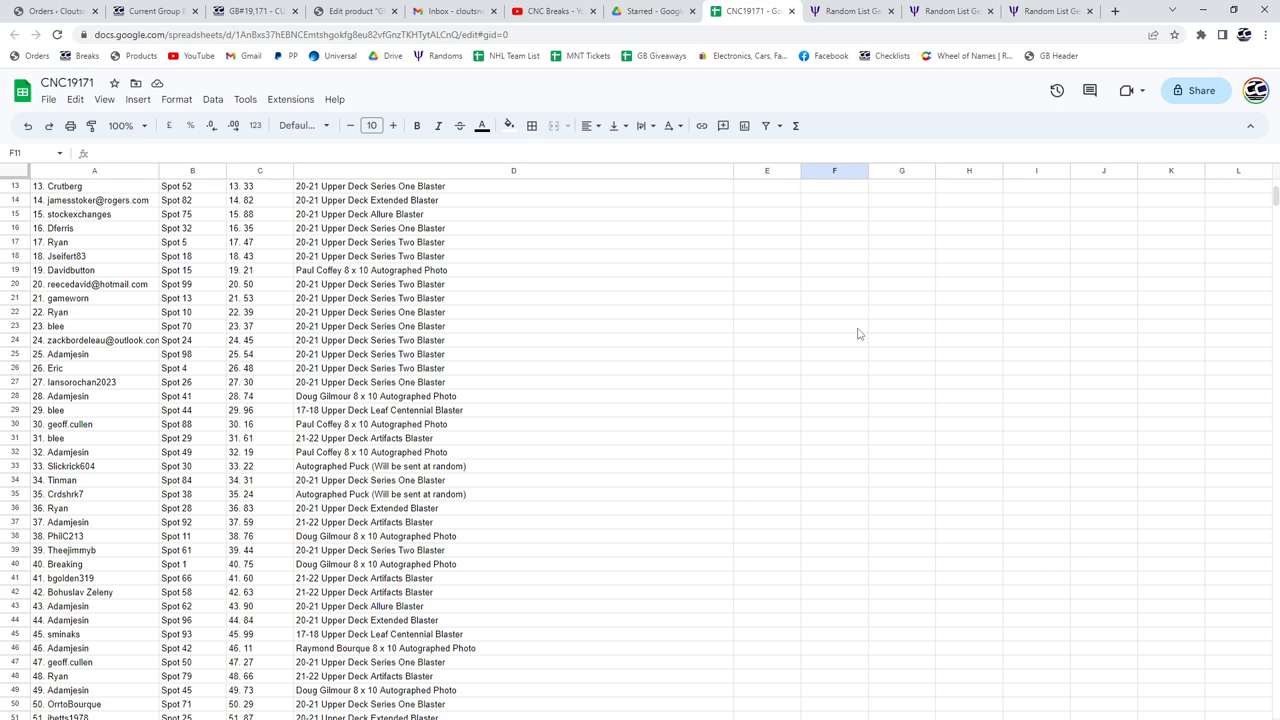
{"action": "scroll", "scroll_direction": "down", "scroll_amount": 3}
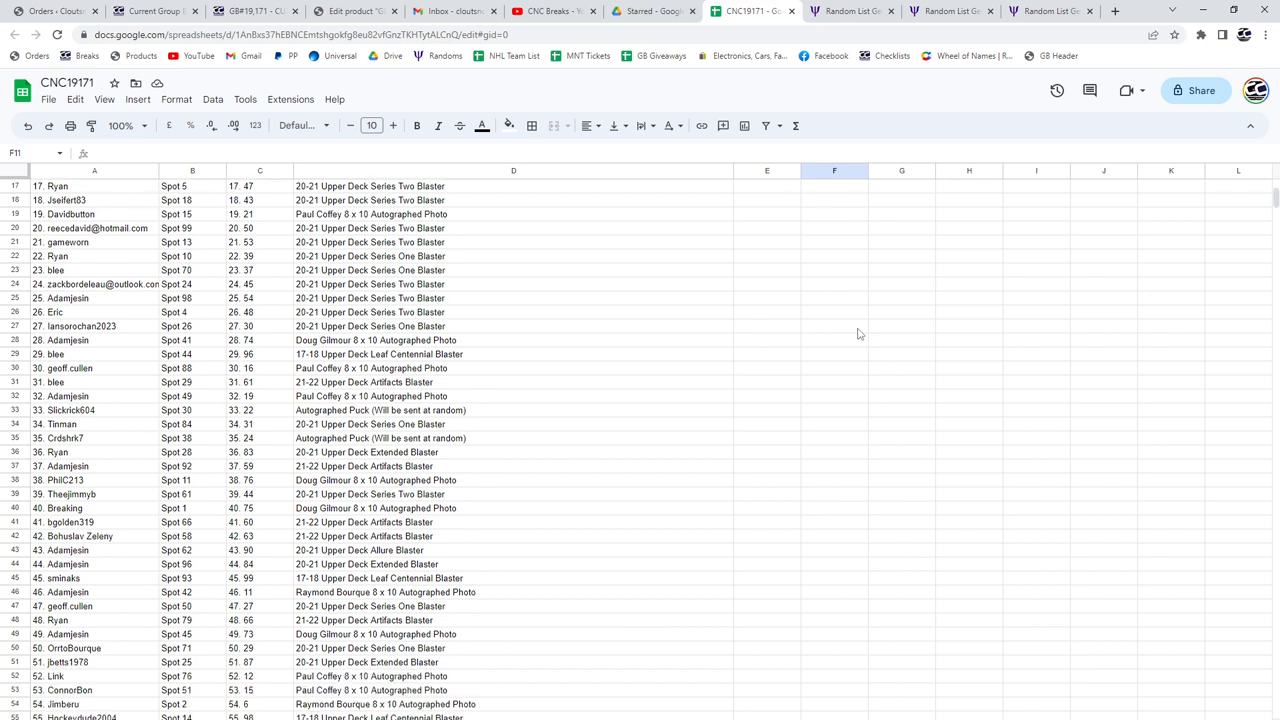
{"action": "scroll", "scroll_direction": "down", "scroll_amount": 3}
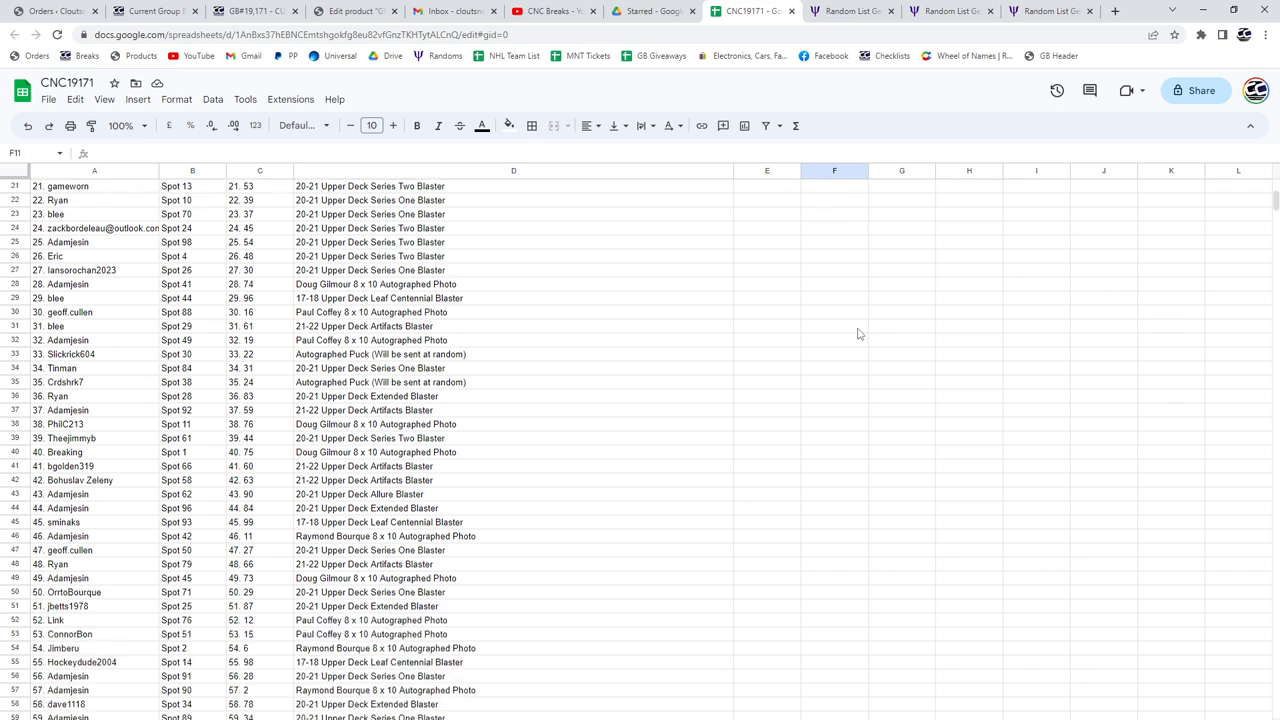
{"action": "scroll", "scroll_direction": "down", "scroll_amount": 3}
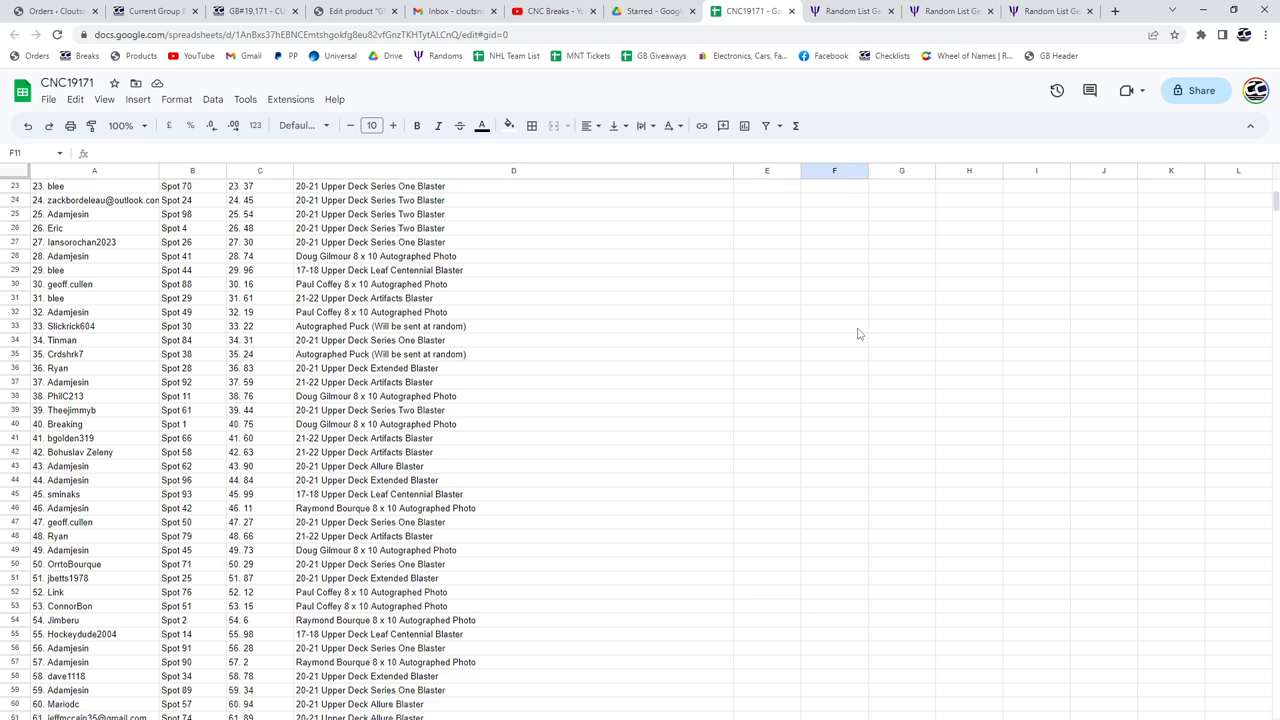
{"action": "scroll", "scroll_direction": "down", "scroll_amount": 3}
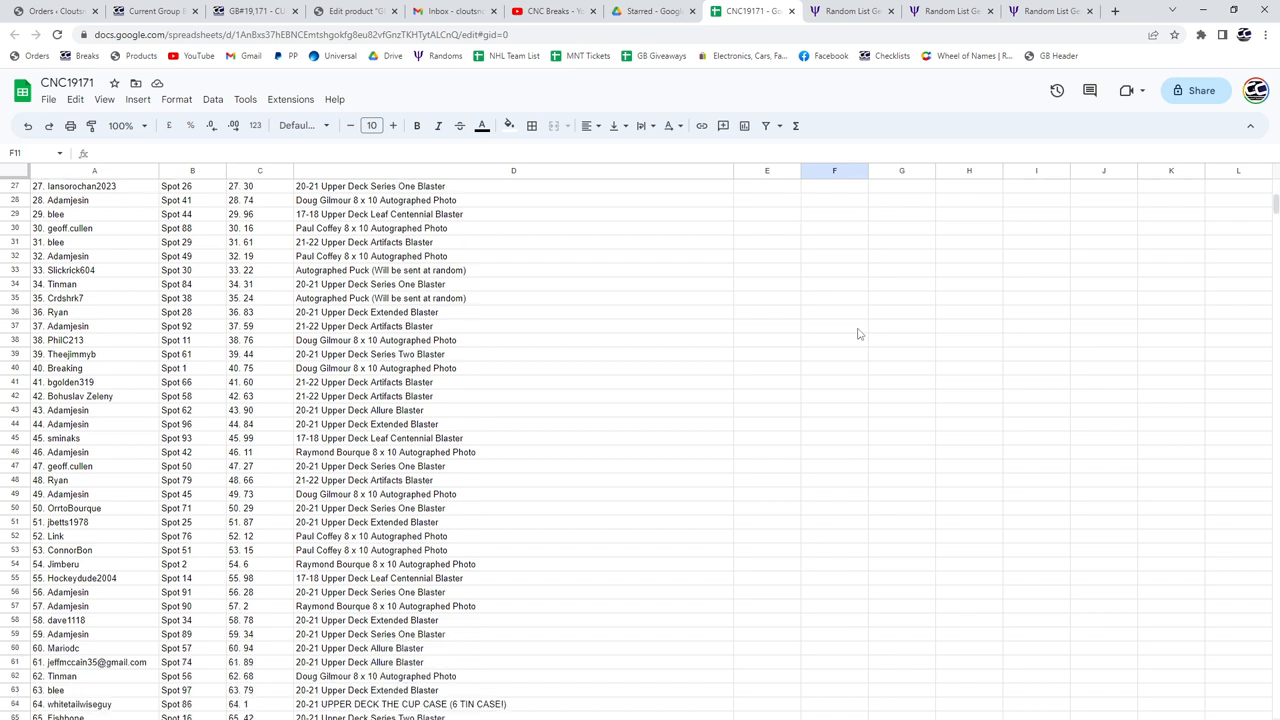
{"action": "scroll", "scroll_direction": "down", "scroll_amount": 3}
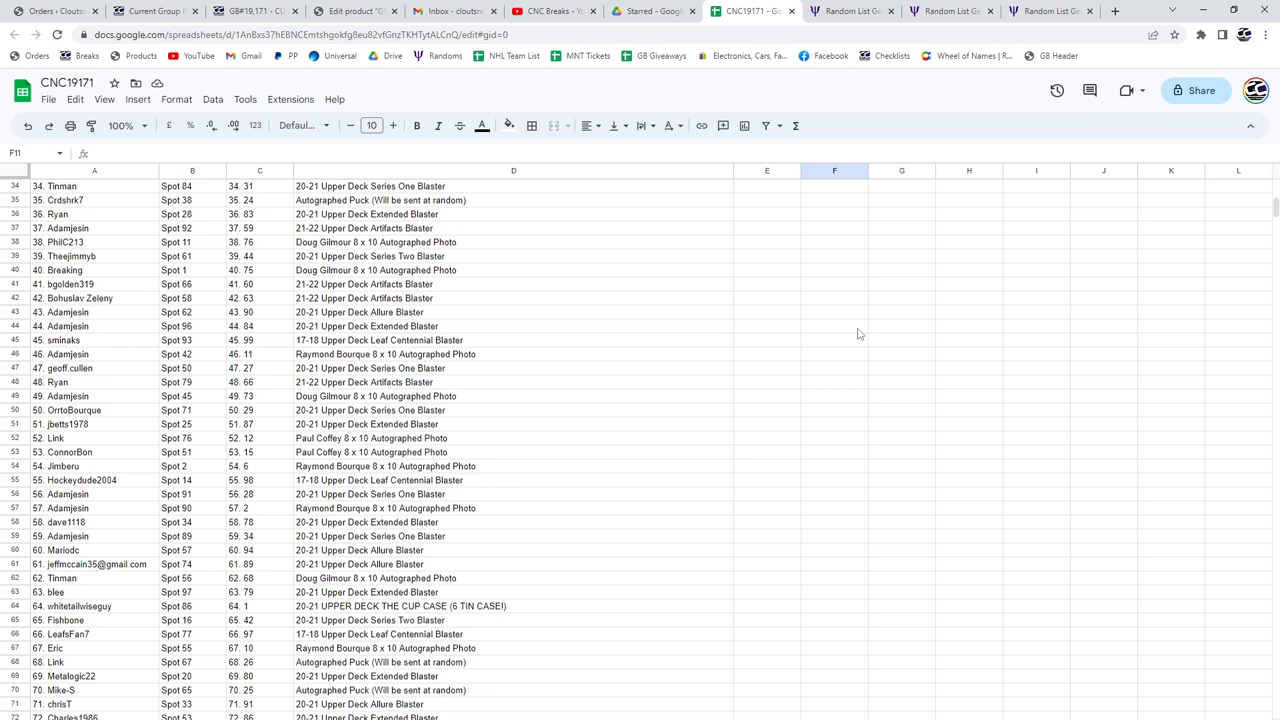
{"action": "scroll", "scroll_direction": "down", "scroll_amount": 3}
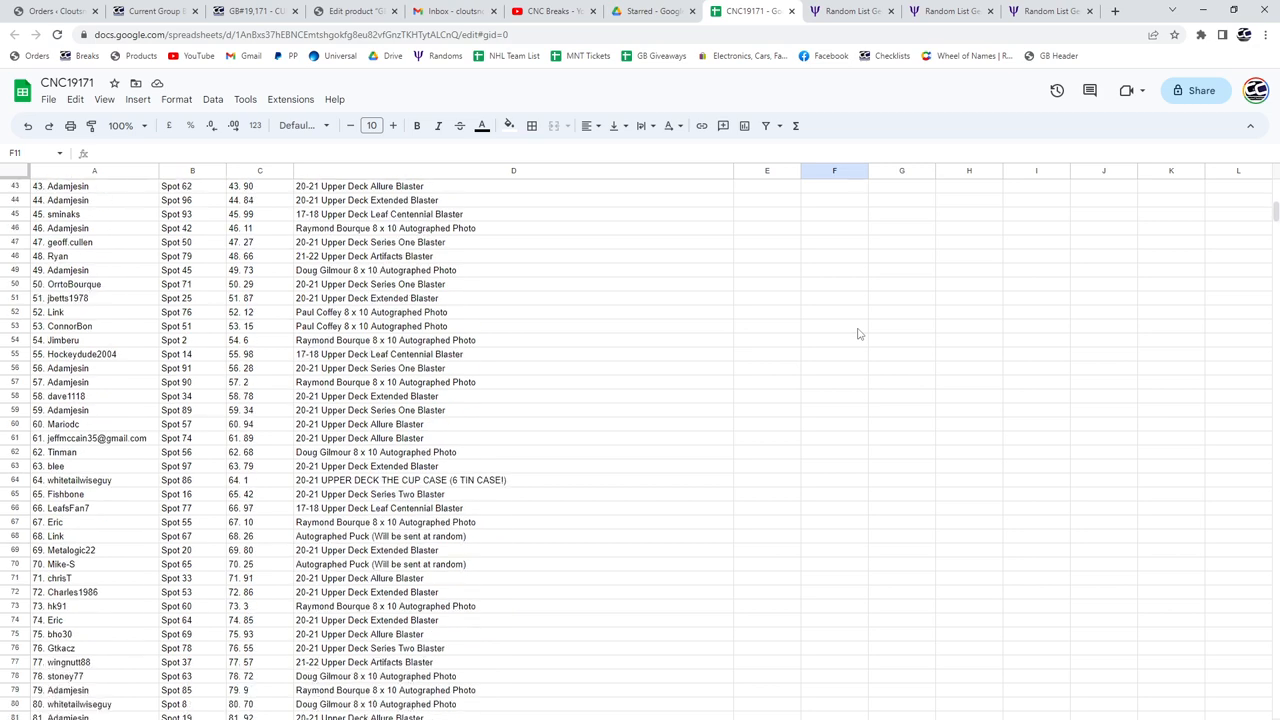
{"action": "scroll", "scroll_direction": "down", "scroll_amount": 3}
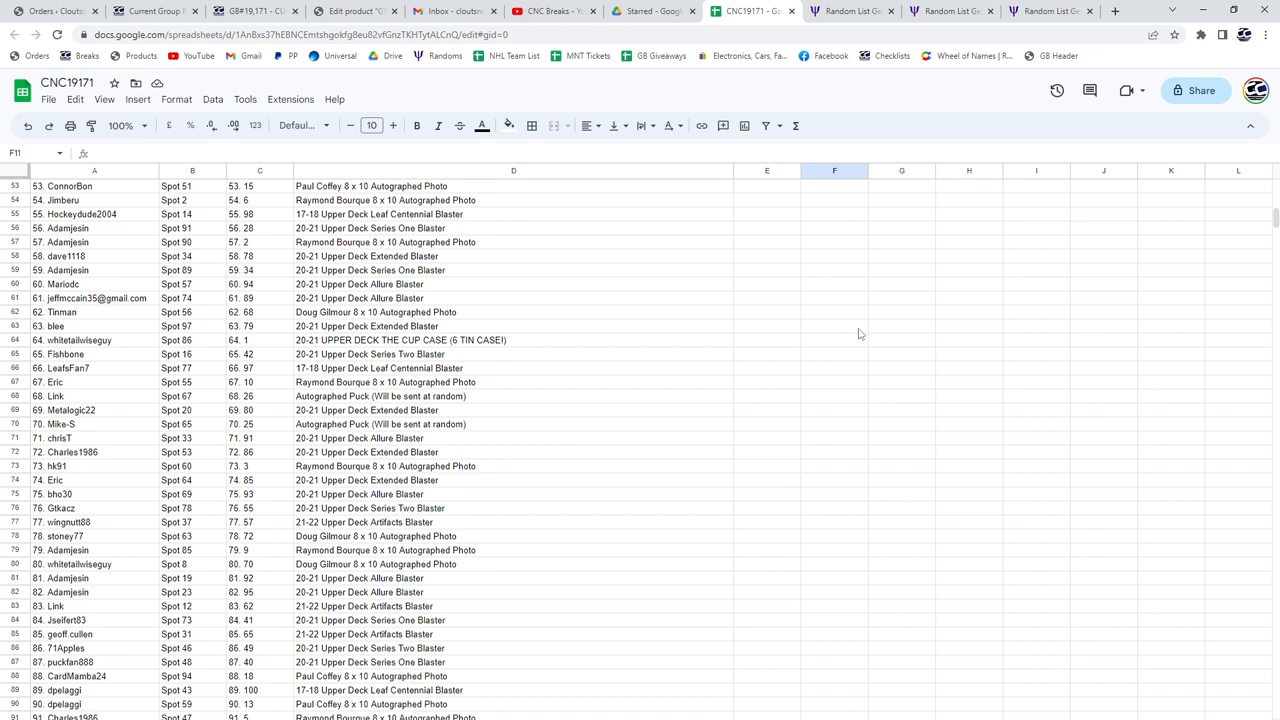
{"action": "scroll", "scroll_direction": "down", "scroll_amount": 3}
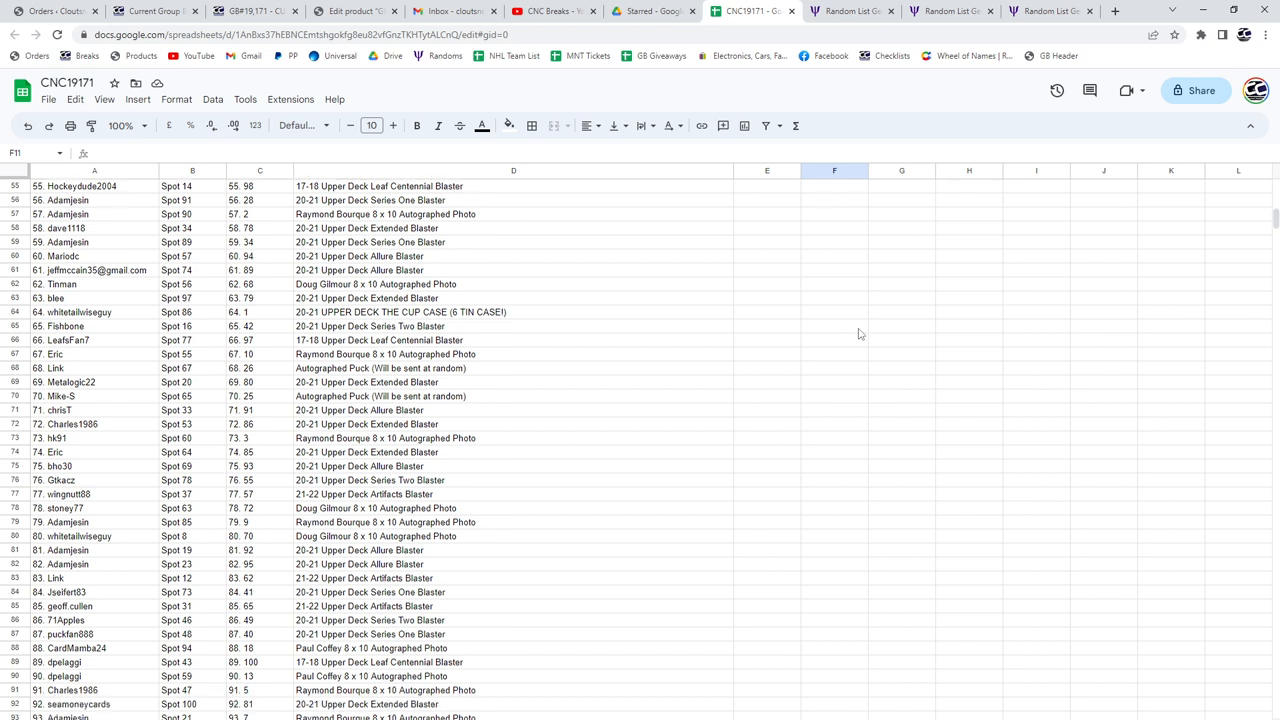
Step: Bold row 64 (the Cup Case winner) and scroll through the remaining pairings
{"action": "left_click", "coordinate": [128, 290]}
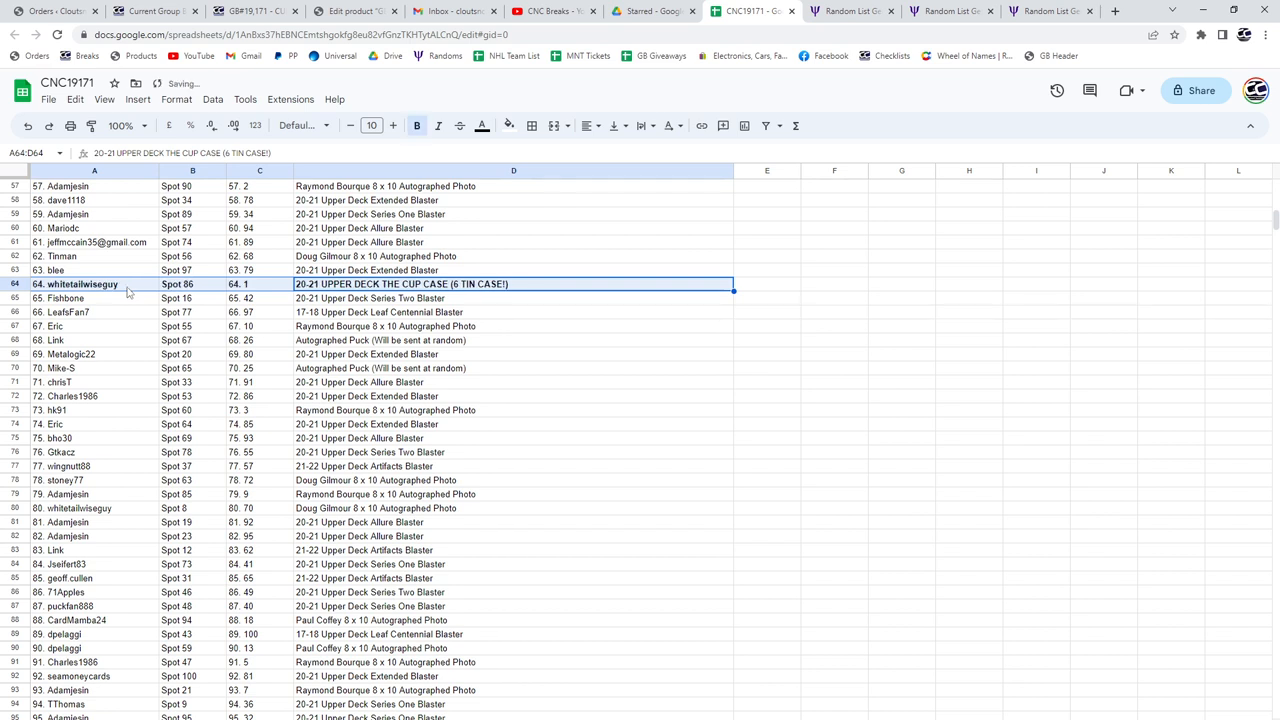
{"action": "scroll", "scroll_direction": "down", "scroll_amount": 3}
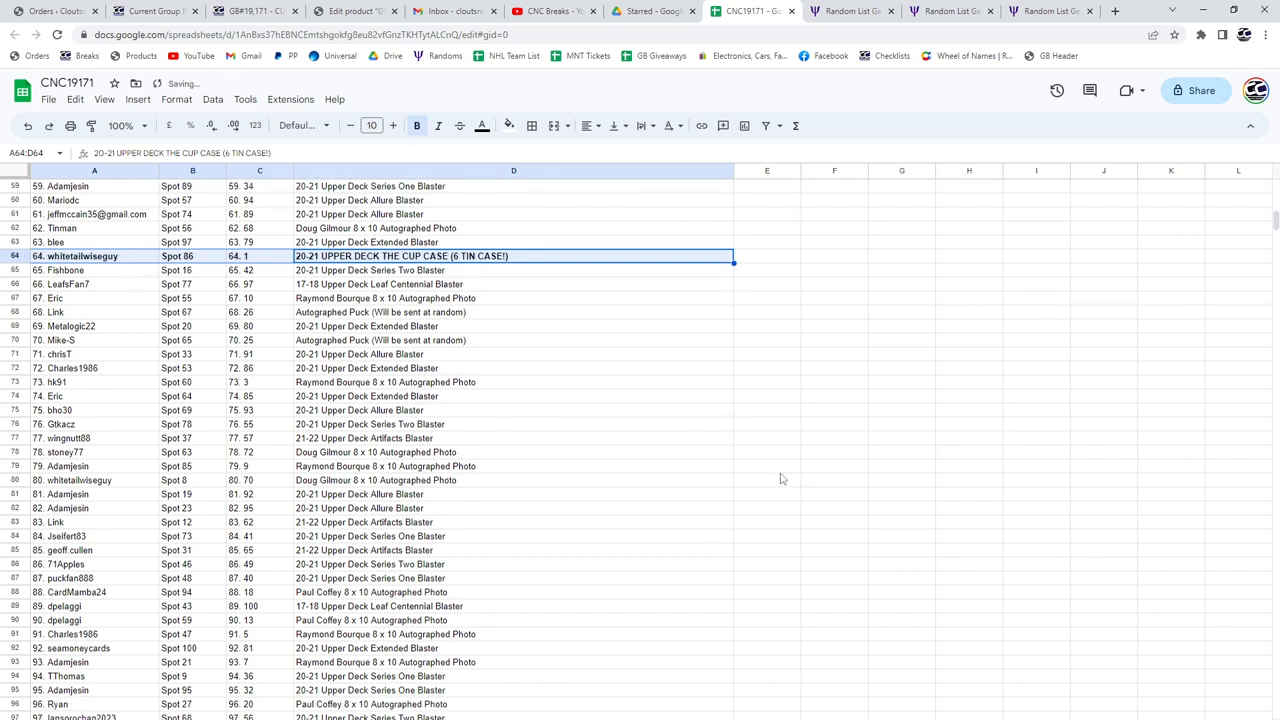
{"action": "scroll", "scroll_direction": "down", "scroll_amount": 3}
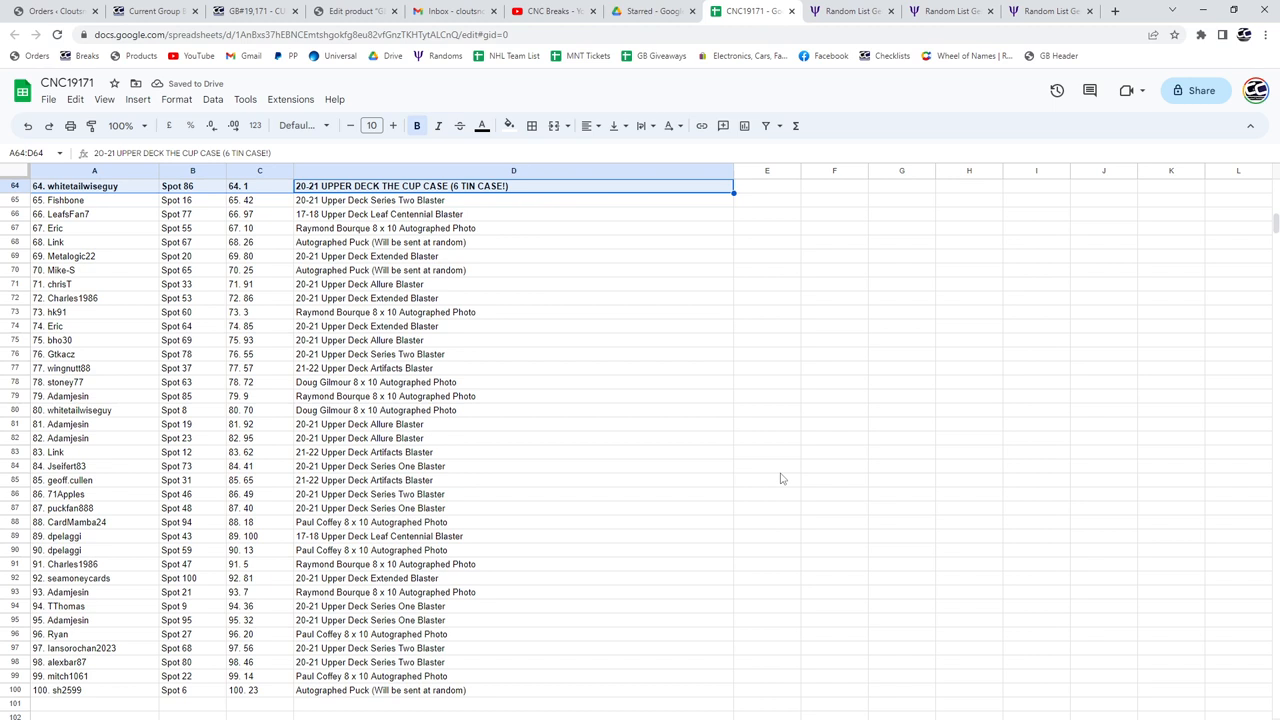
{"action": "scroll", "scroll_direction": "down", "scroll_amount": 3}
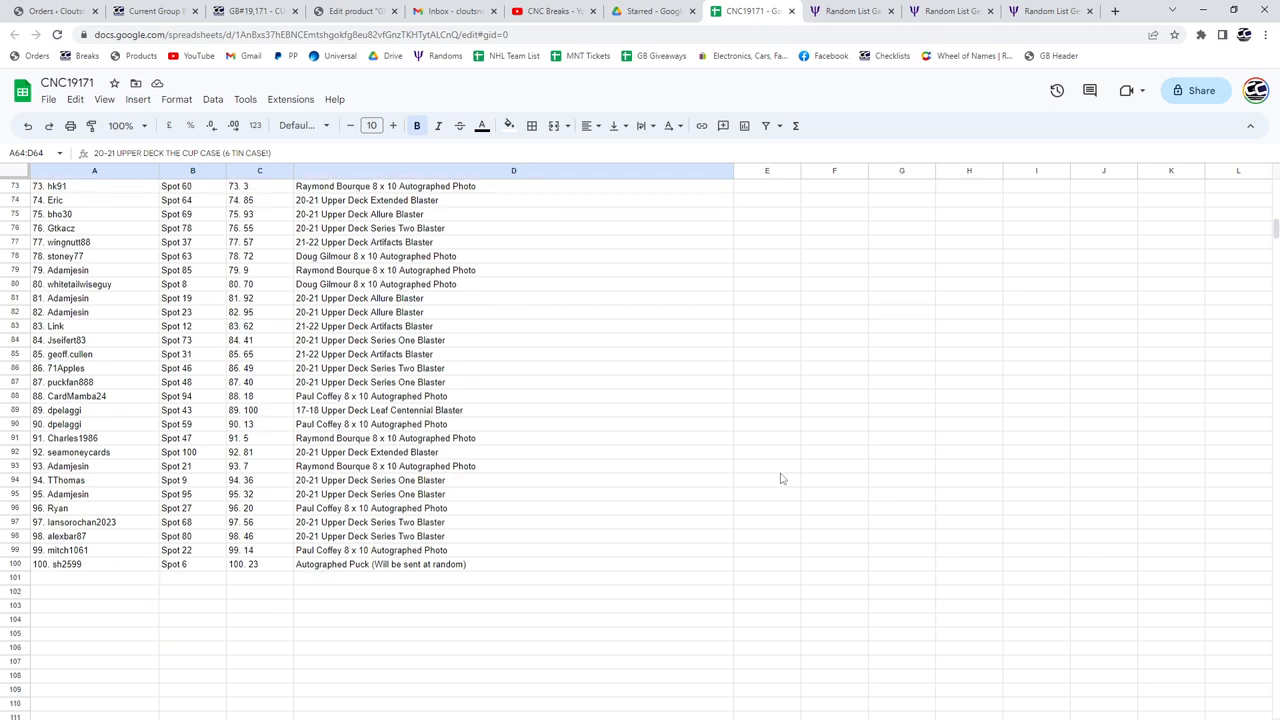